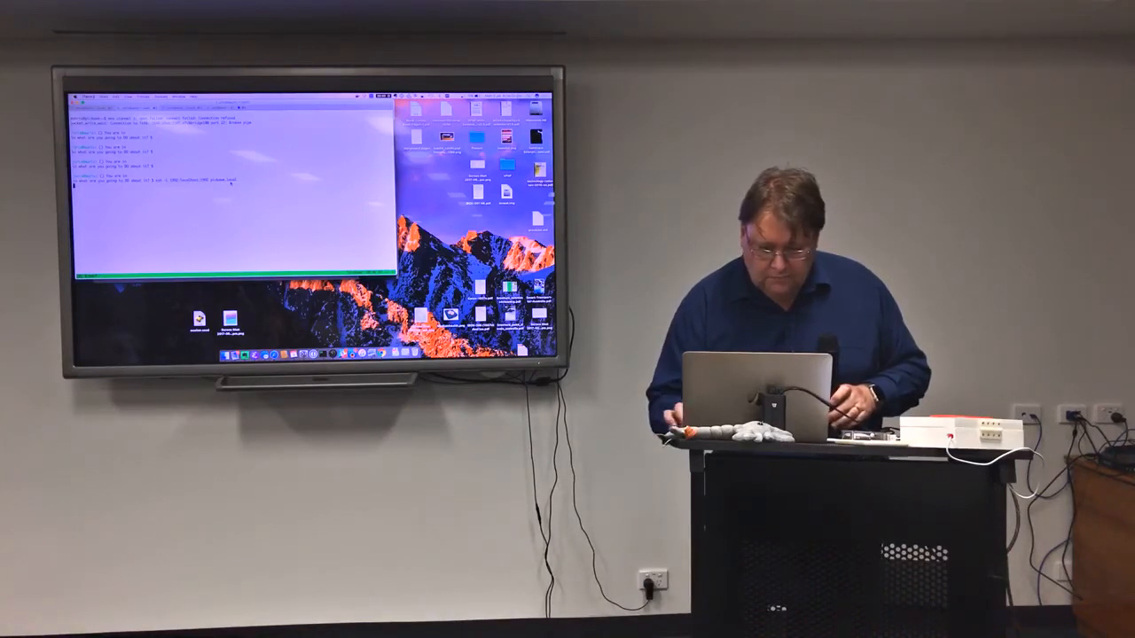
Execute the typed ssh command to localhost, producing the known-hosts host-key warning
key("Return")
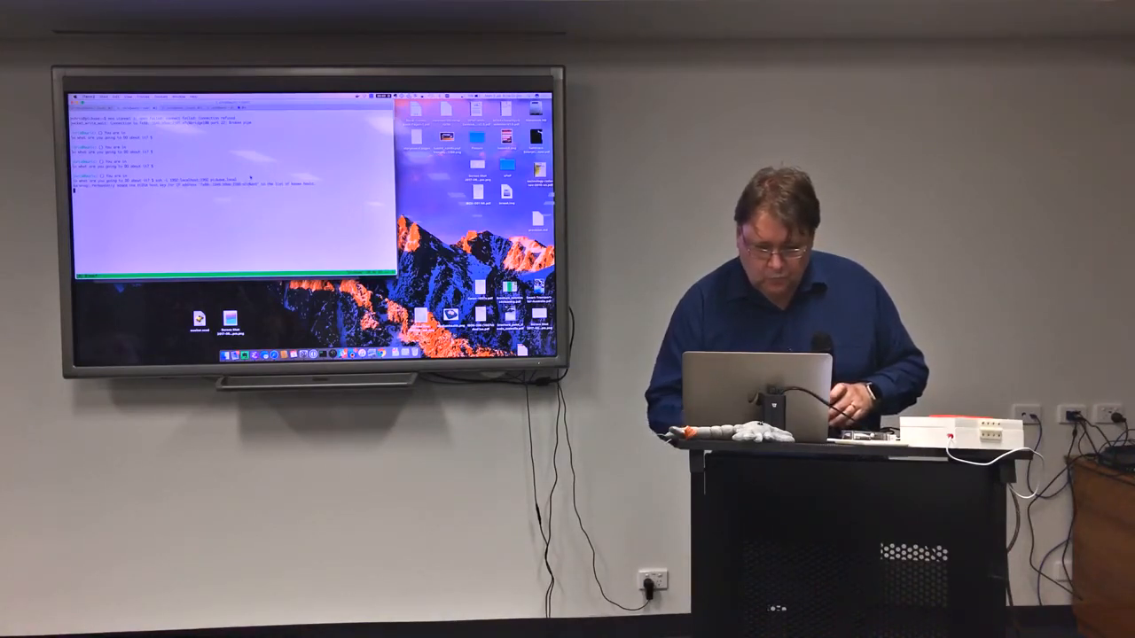